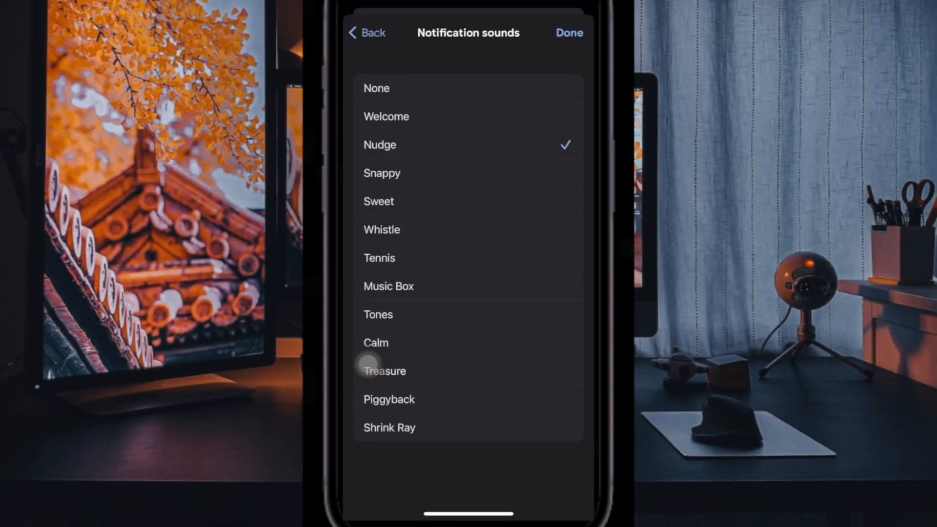
Preview Whistle, Music Box, Calm, Piggyback, Treasure, Tones, Tennis, Snappy and Welcome, then check Sweet
{"action": "left_click", "coordinate": [382, 229]}
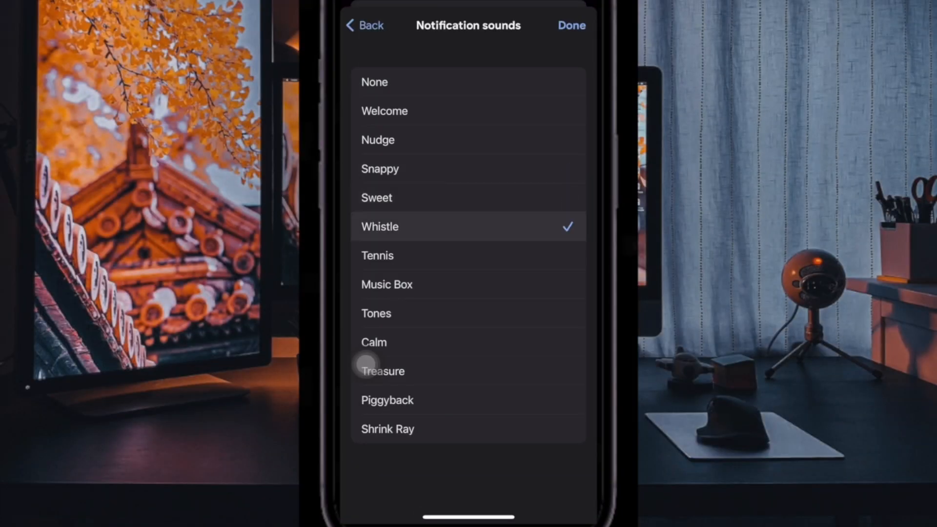
{"action": "left_click", "coordinate": [387, 284]}
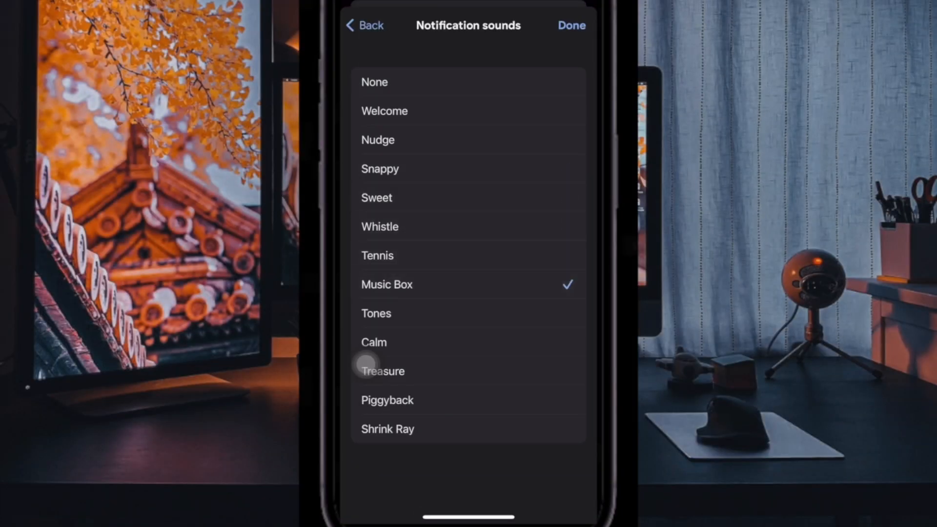
{"action": "left_click", "coordinate": [374, 343]}
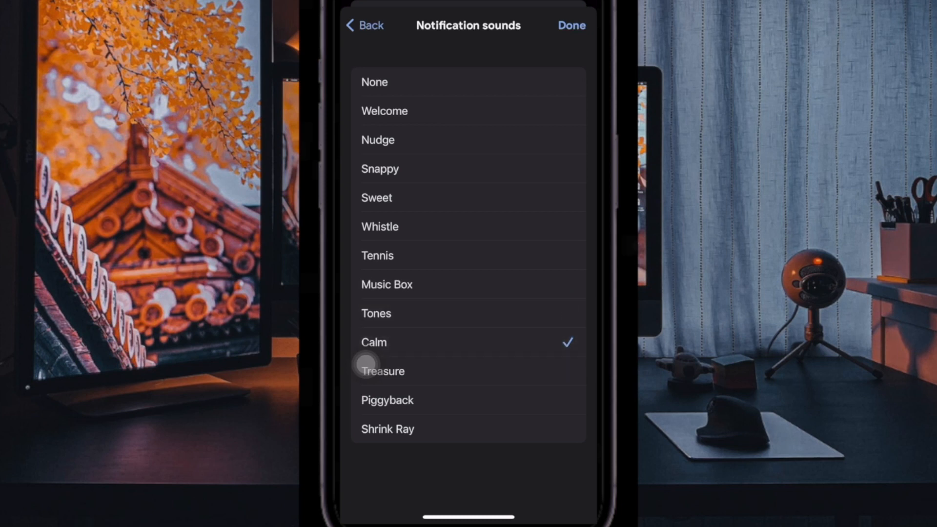
{"action": "left_click", "coordinate": [387, 400]}
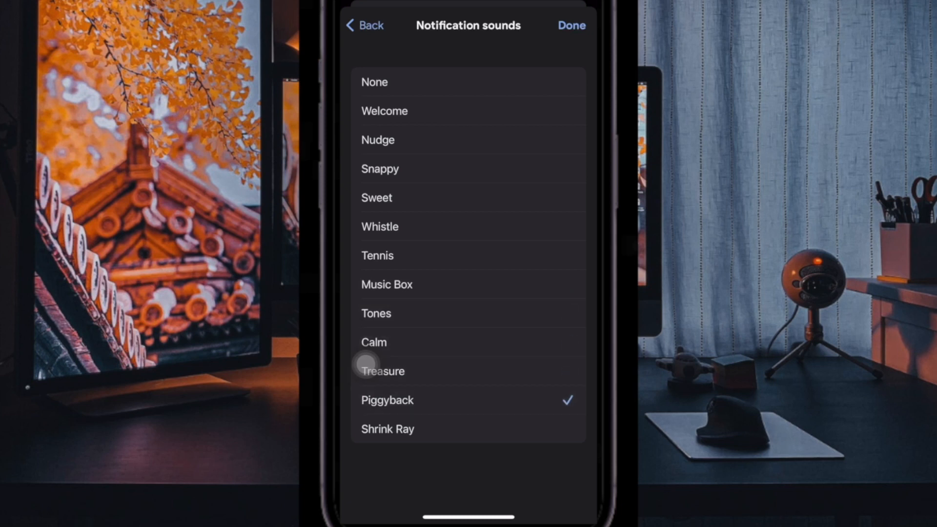
{"action": "left_click", "coordinate": [382, 371]}
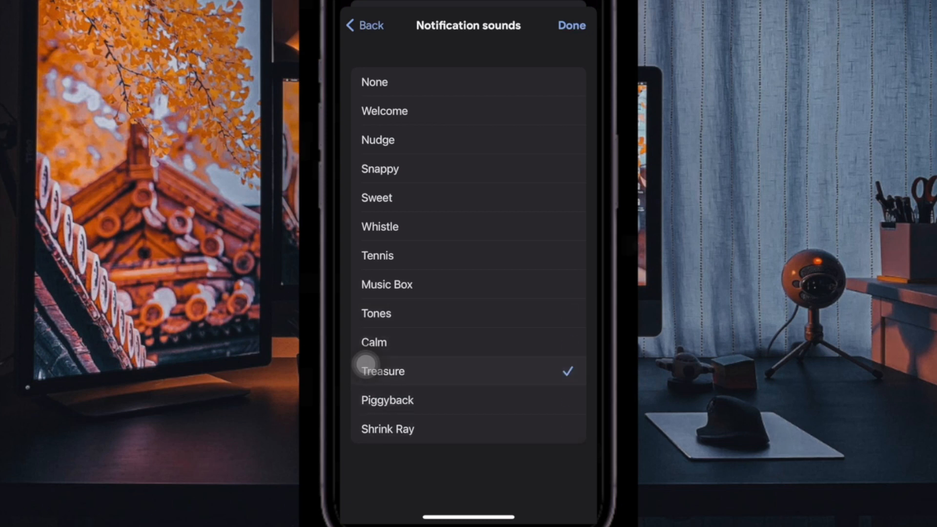
{"action": "left_click", "coordinate": [377, 313]}
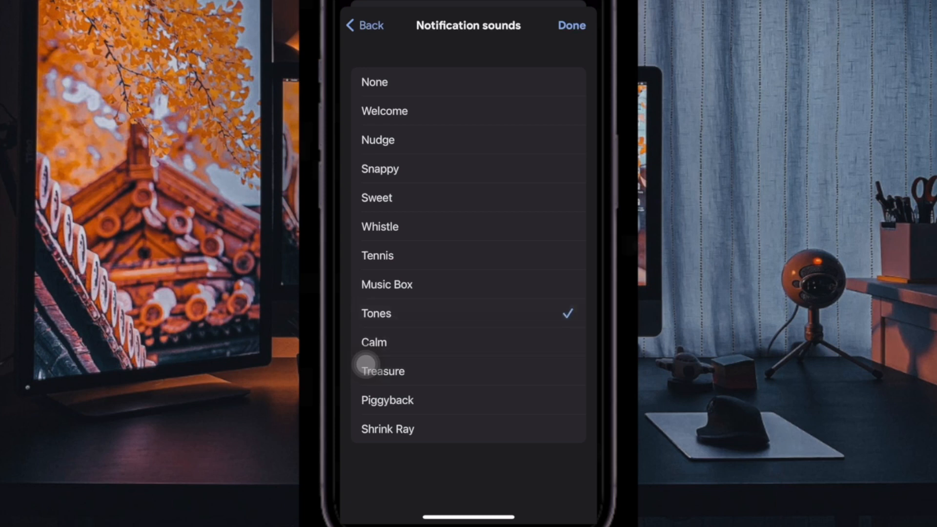
{"action": "left_click", "coordinate": [378, 255]}
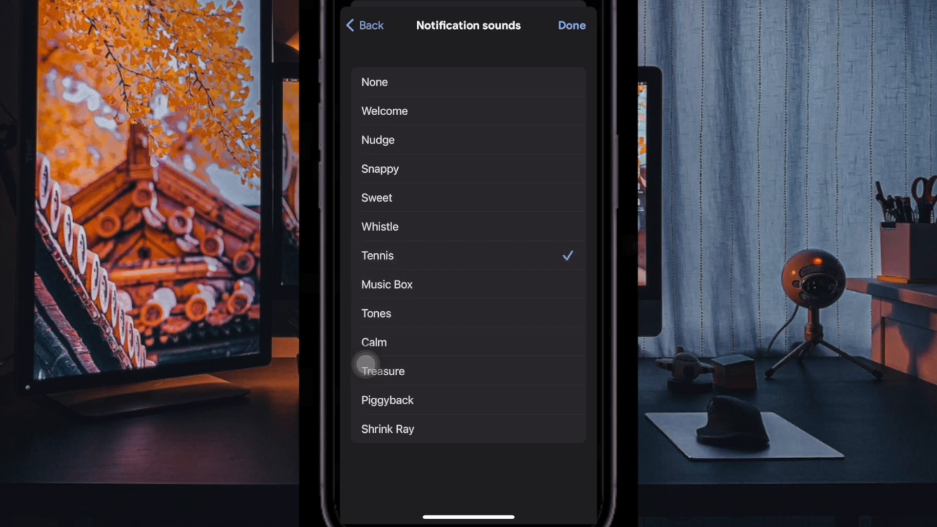
{"action": "left_click", "coordinate": [380, 169]}
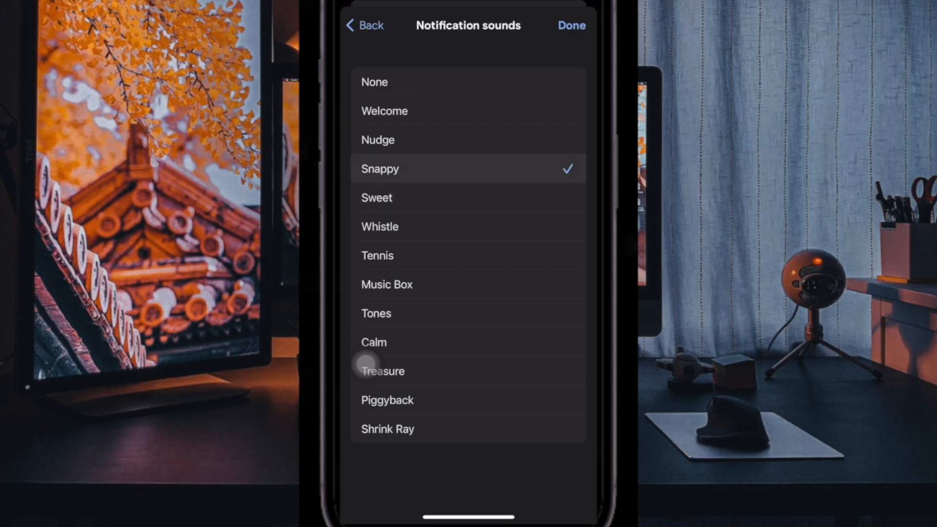
{"action": "left_click", "coordinate": [385, 111]}
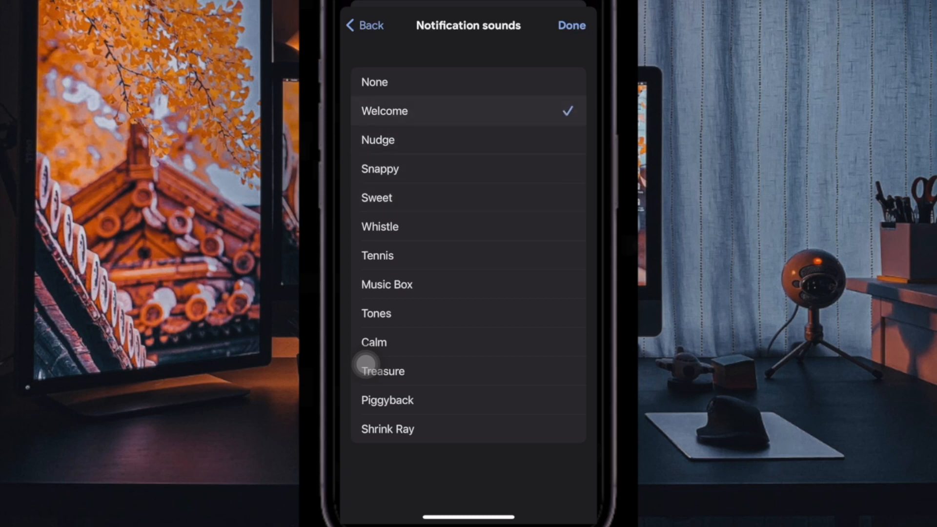
{"action": "left_click", "coordinate": [376, 198]}
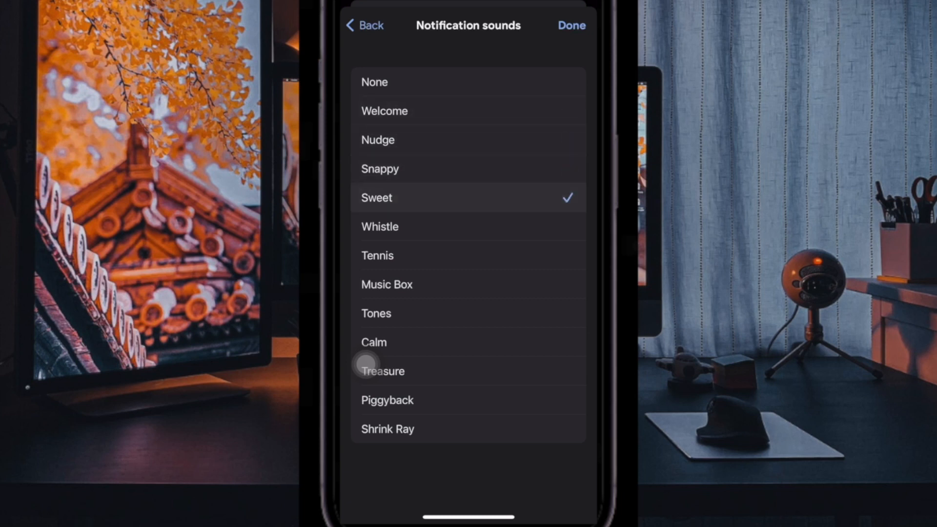
{"action": "left_click", "coordinate": [374, 342]}
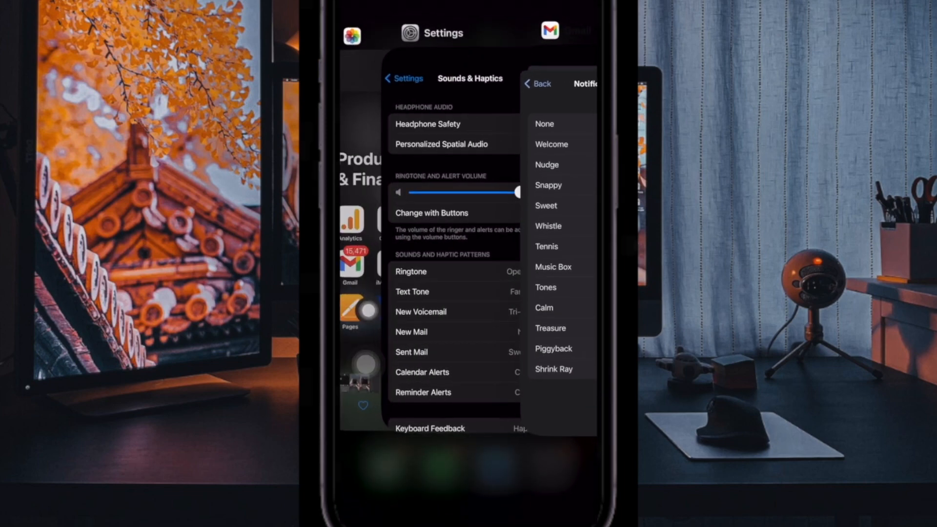
Return to Gmail's sounds list, try Treasure, then select Shrink Ray
{"action": "left_click", "coordinate": [546, 247]}
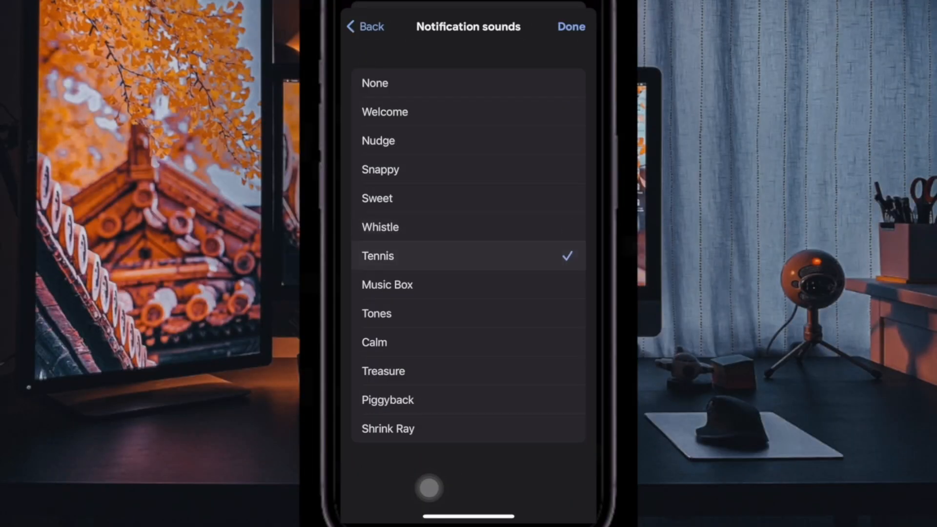
{"action": "left_click", "coordinate": [377, 314]}
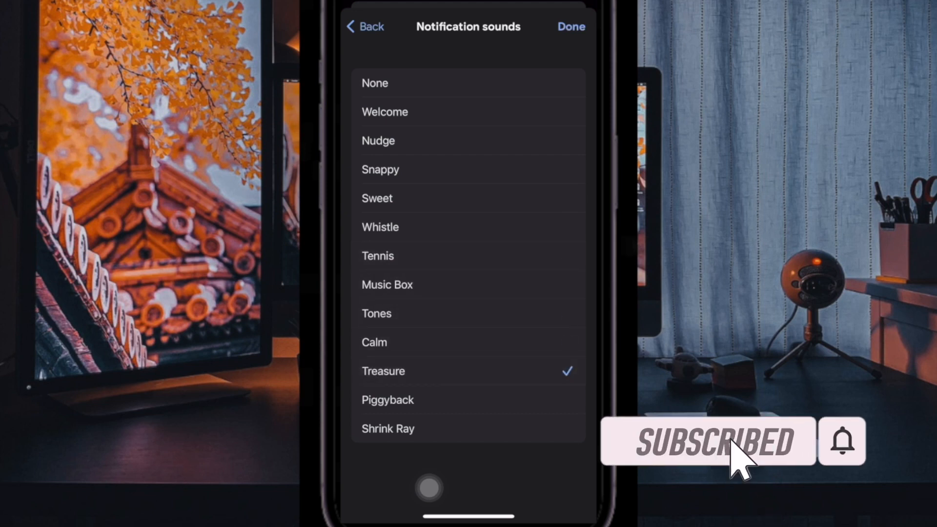
{"action": "left_click", "coordinate": [388, 429]}
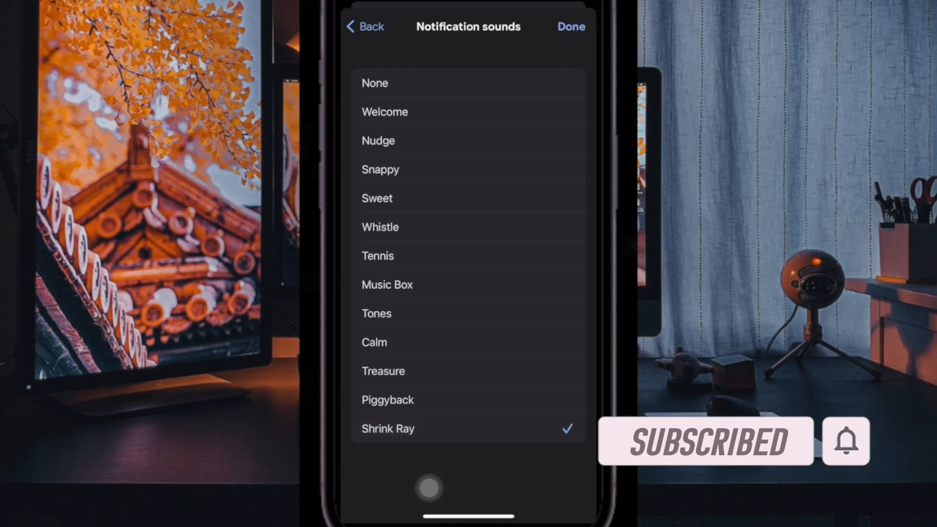
{"action": "left_click", "coordinate": [383, 371]}
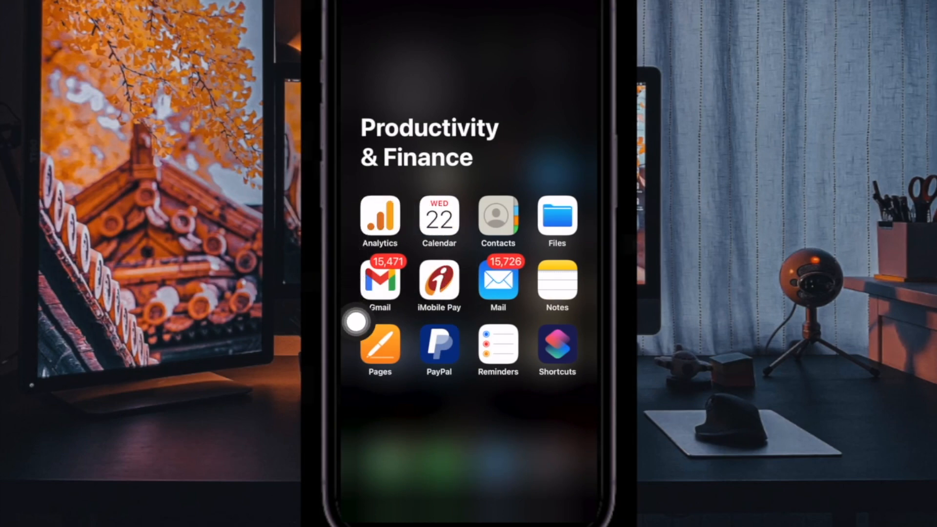
{"action": "mouse_move", "coordinate": [409, 349]}
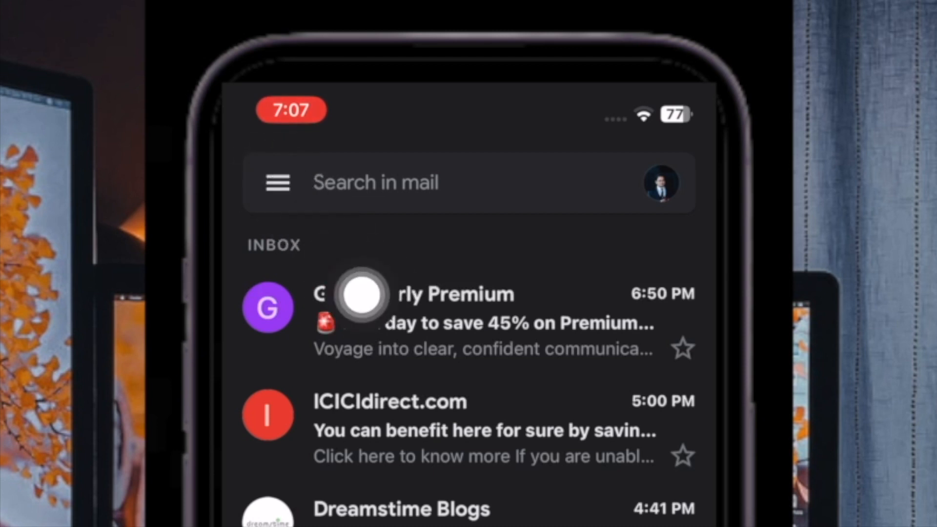
{"action": "mouse_move", "coordinate": [336, 260]}
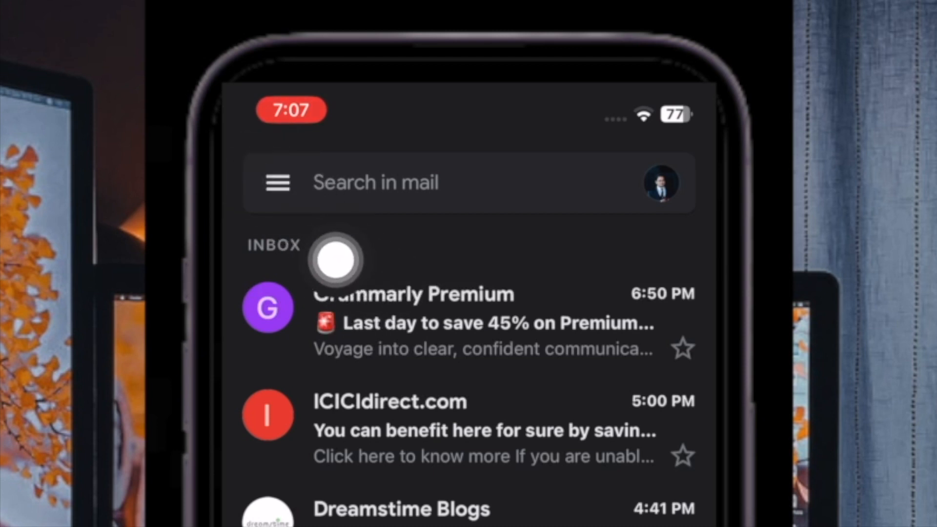
Open the hamburger navigation drawer beside the inbox search bar
{"action": "left_click", "coordinate": [276, 183]}
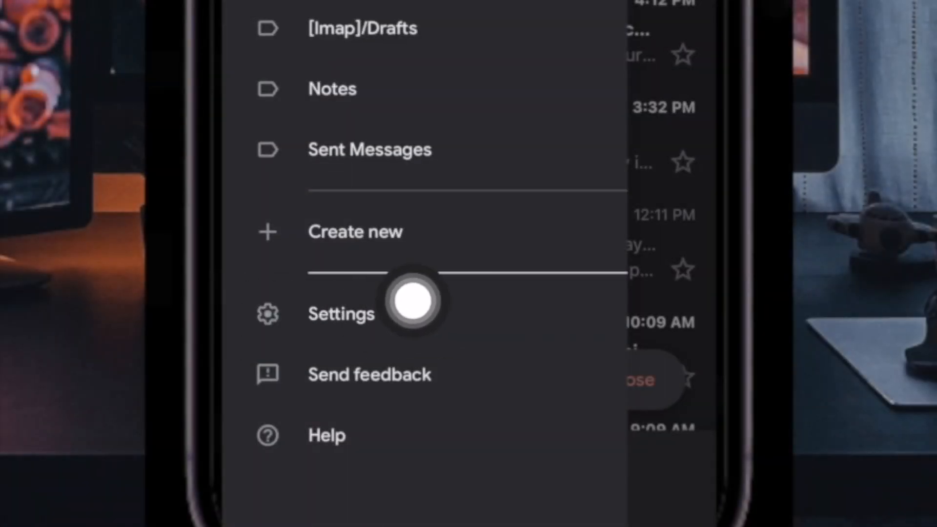
{"action": "mouse_move", "coordinate": [337, 328]}
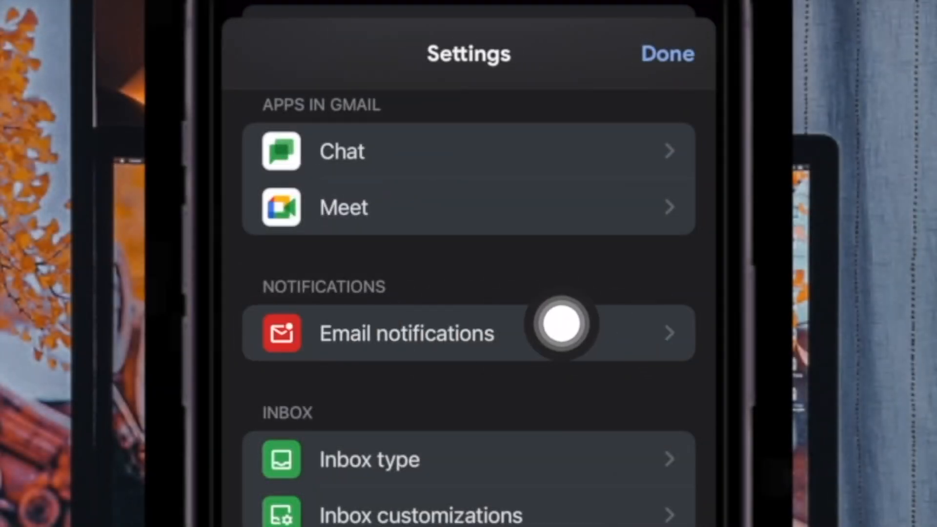
Open Email notifications from Gmail's Settings
{"action": "left_click", "coordinate": [406, 333]}
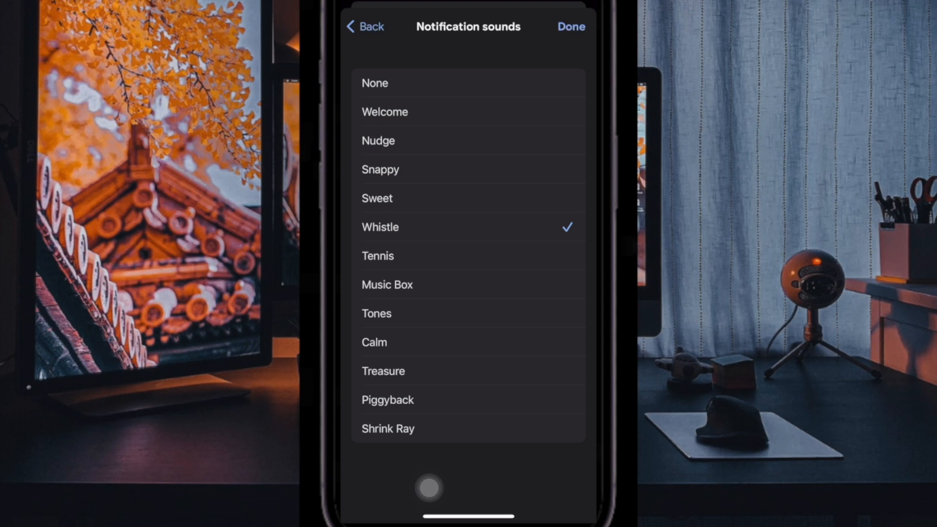
Preview the Sweet, Nudge, Welcome, Snappy and Whistle notification sounds
{"action": "left_click", "coordinate": [376, 198]}
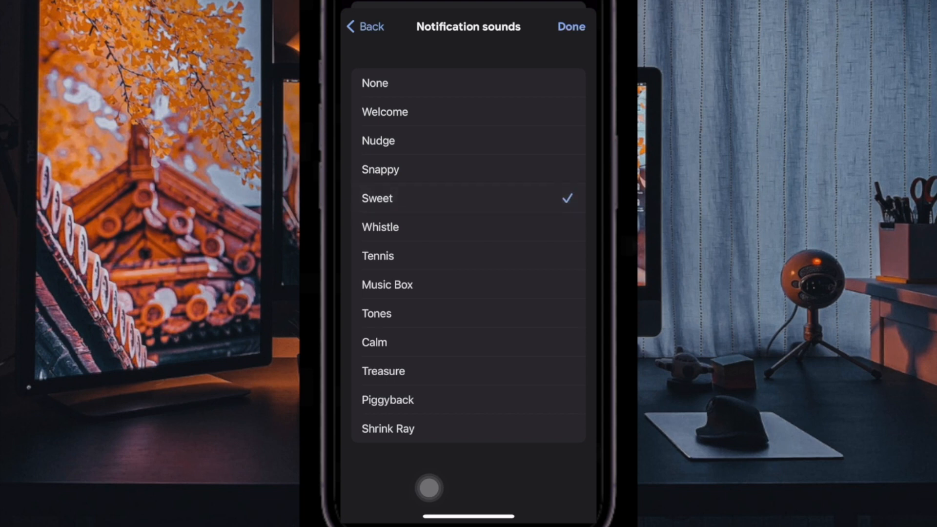
{"action": "left_click", "coordinate": [378, 140]}
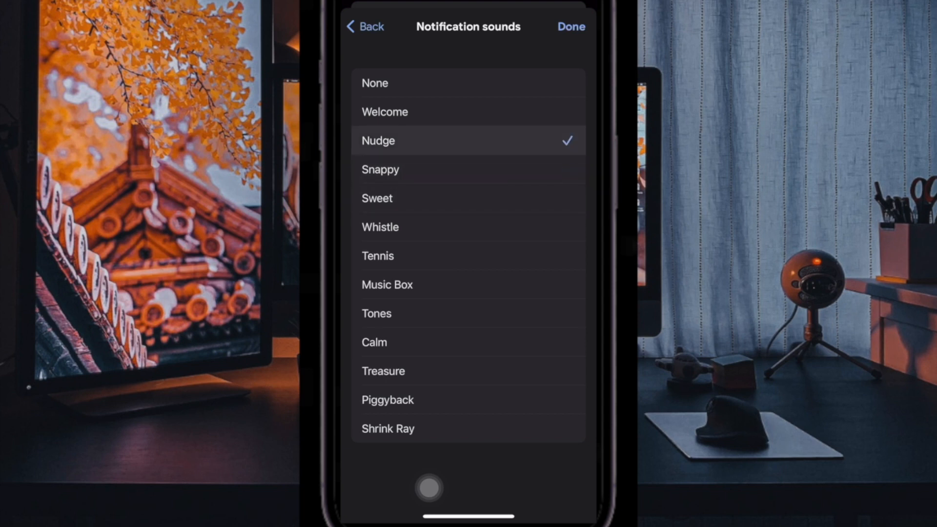
{"action": "left_click", "coordinate": [385, 112]}
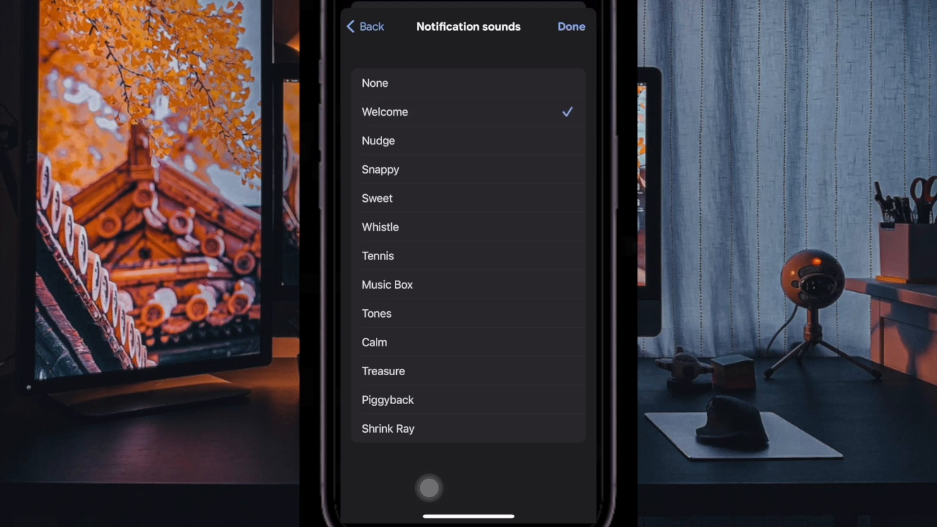
{"action": "left_click", "coordinate": [378, 141]}
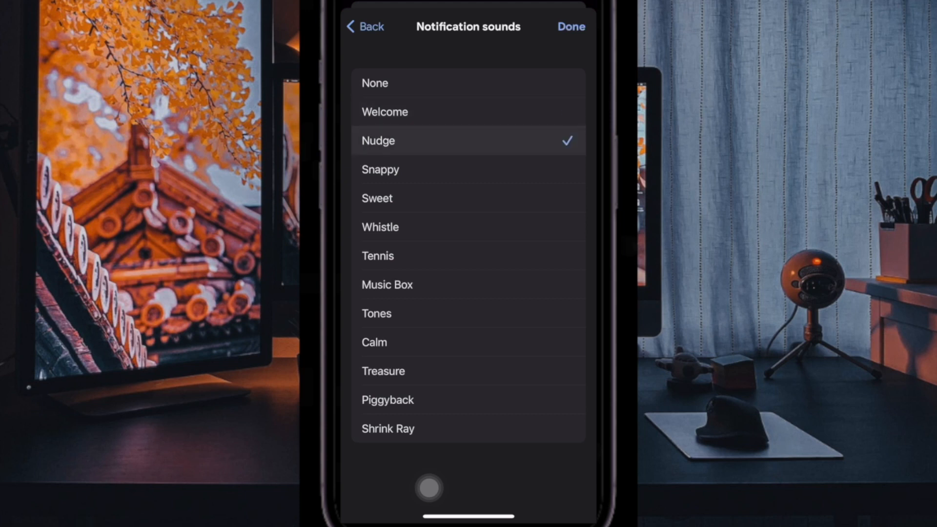
{"action": "left_click", "coordinate": [381, 169]}
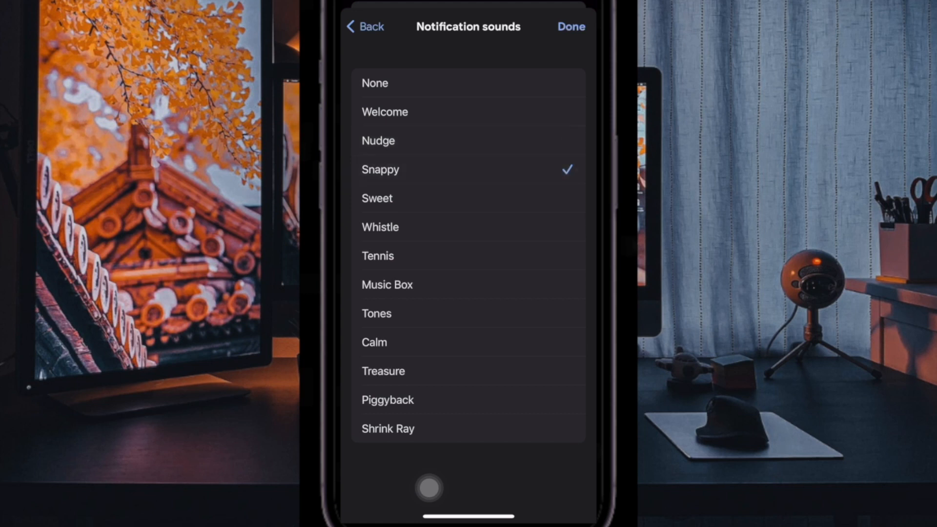
{"action": "left_click", "coordinate": [380, 227]}
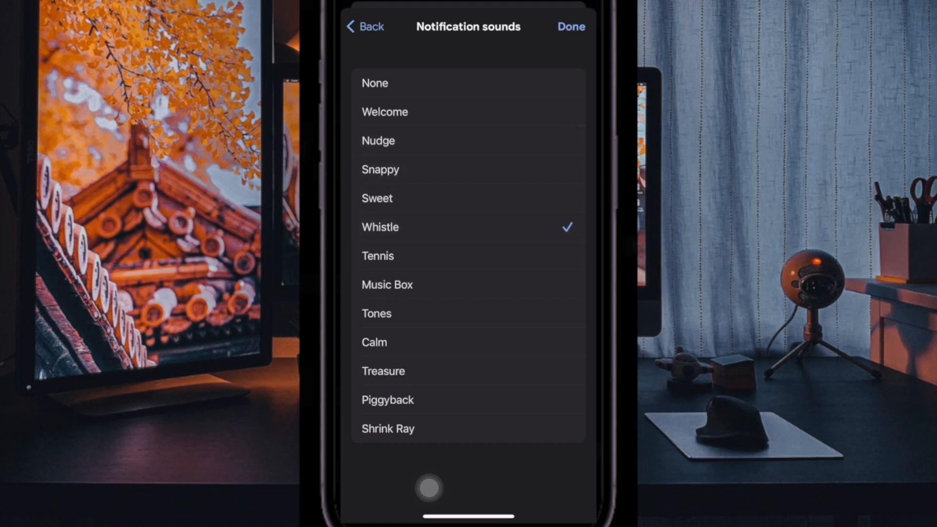
Try Tones, Calm and Piggyback, then settle on Music Box as the sound
{"action": "left_click", "coordinate": [387, 284]}
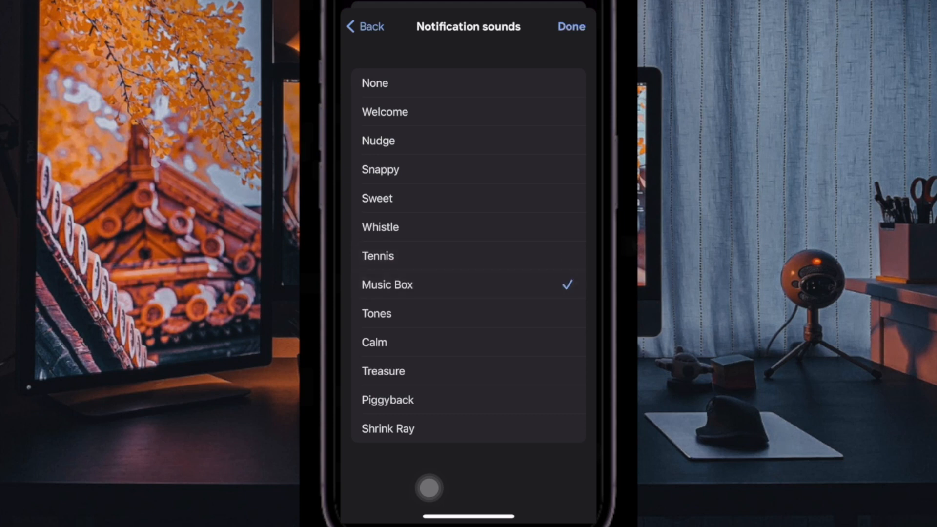
{"action": "left_click", "coordinate": [377, 314]}
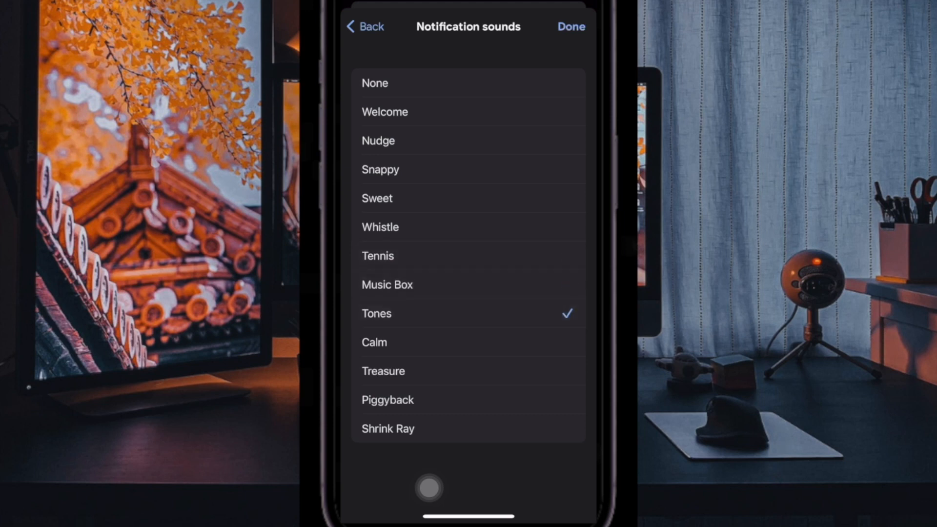
{"action": "left_click", "coordinate": [374, 342]}
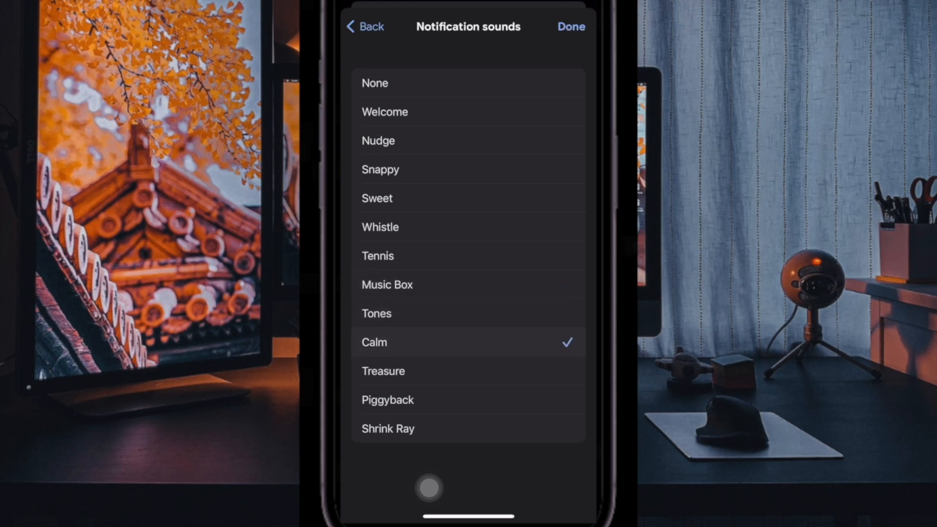
{"action": "left_click", "coordinate": [387, 400]}
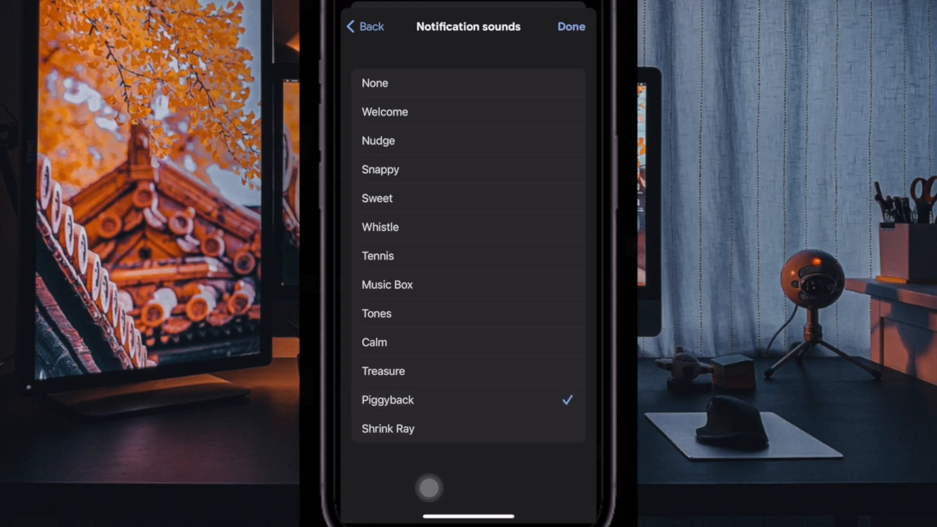
{"action": "left_click", "coordinate": [374, 342]}
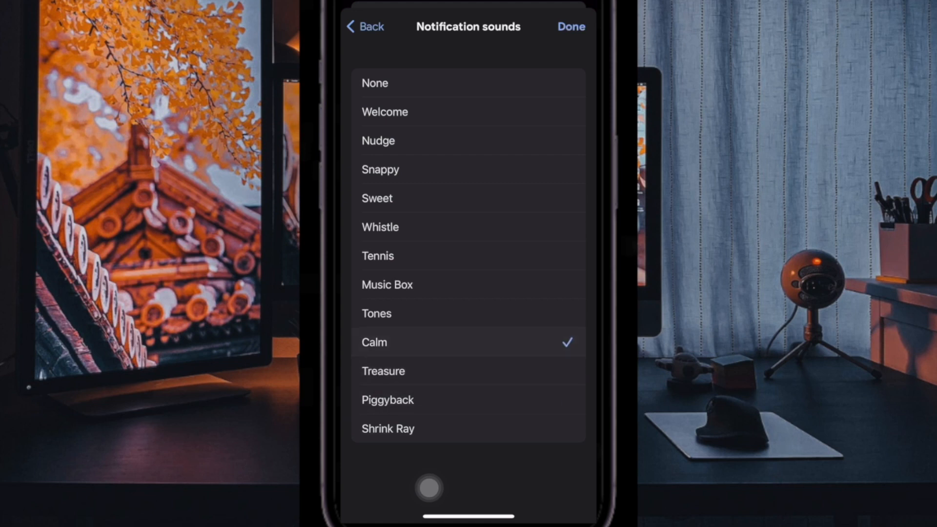
{"action": "left_click", "coordinate": [388, 285]}
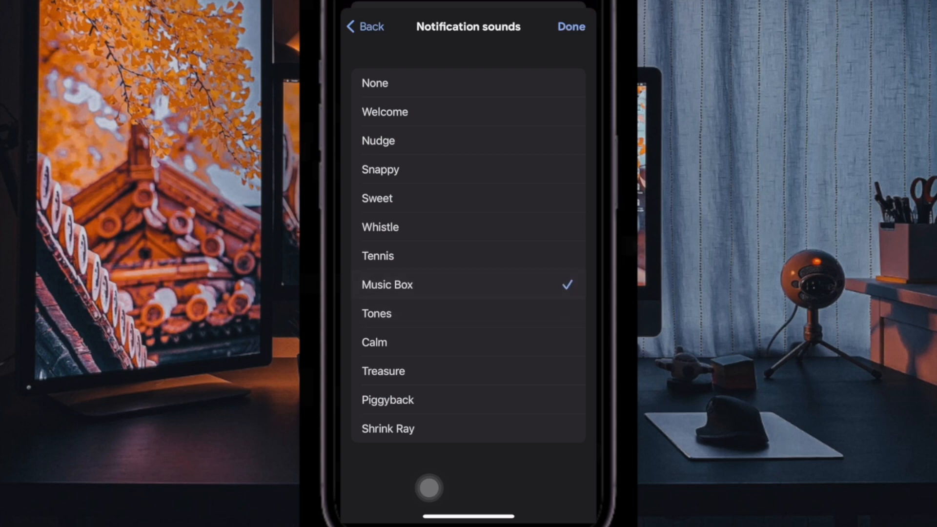